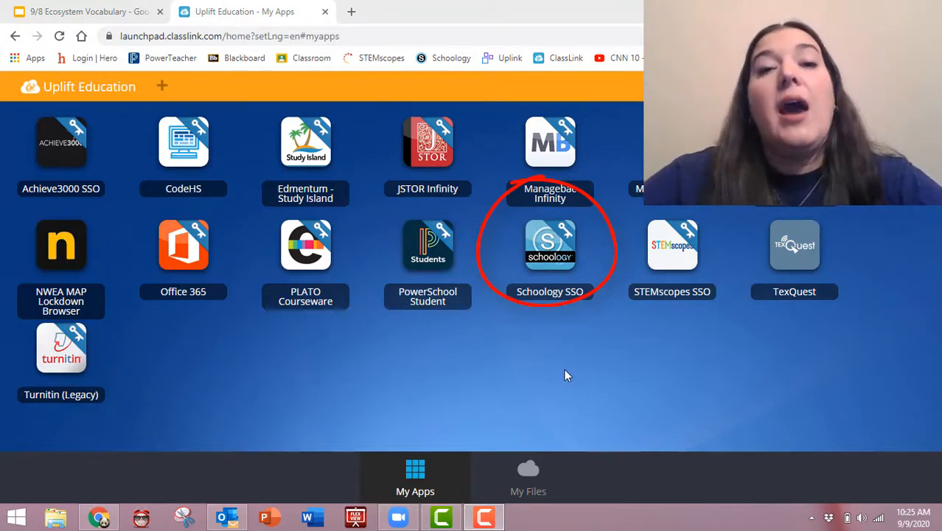
mouse_move(628, 374)
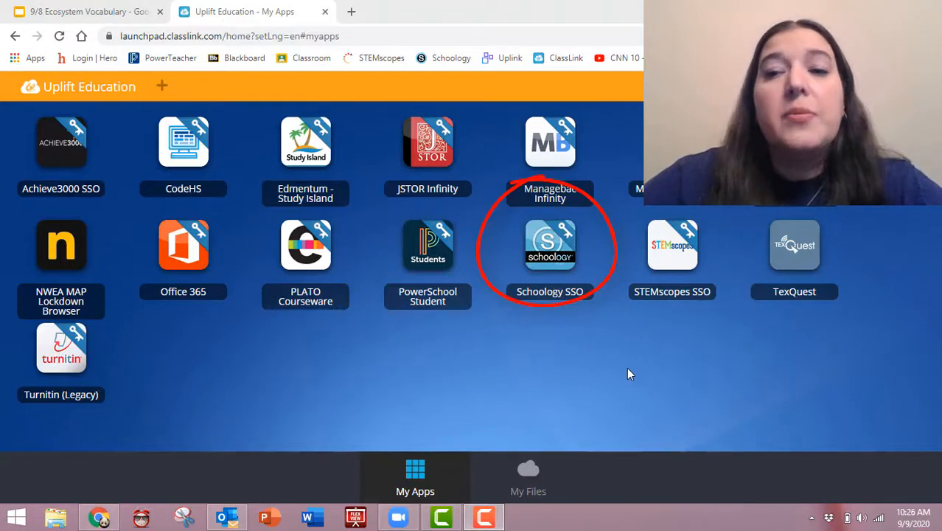
mouse_move(603, 396)
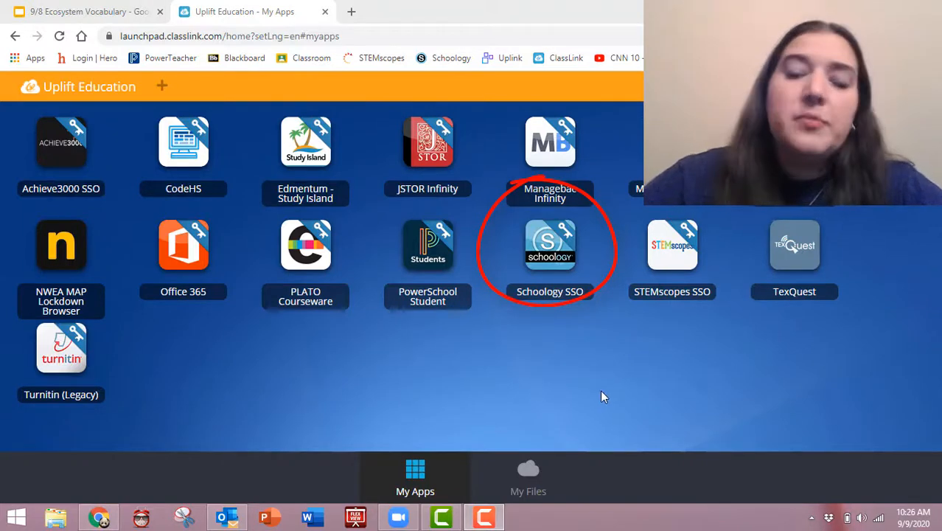
mouse_move(661, 386)
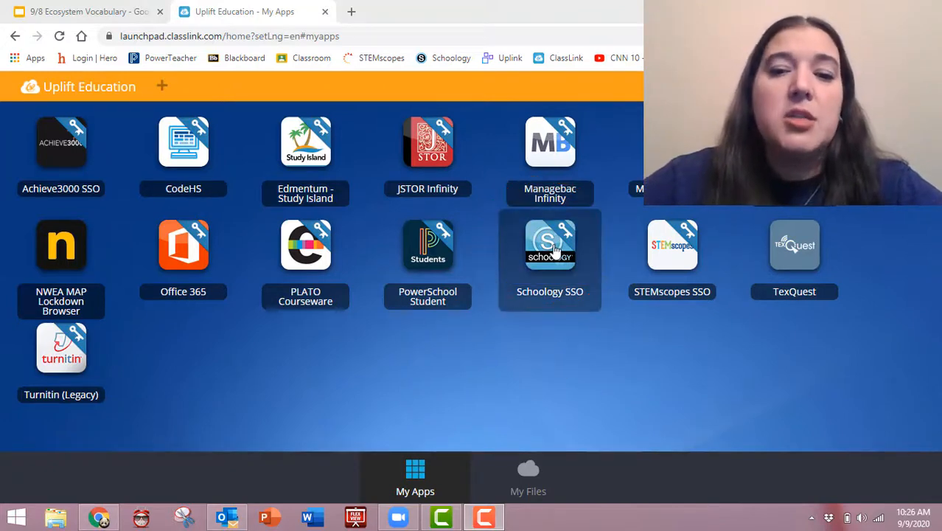
- Launch Schoology from the school SSO tile and review the Upcoming assignments list
left_click(548, 245)
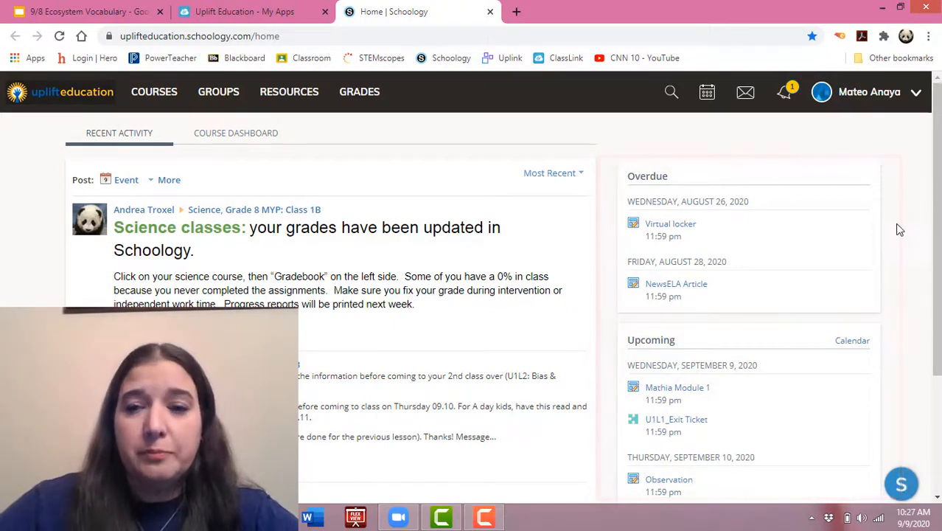
scroll("down", 3)
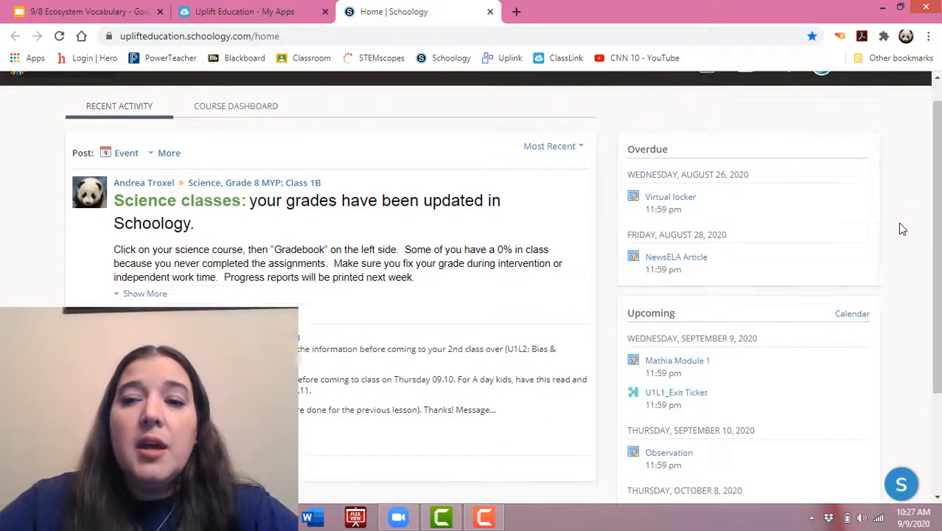
scroll("down", 3)
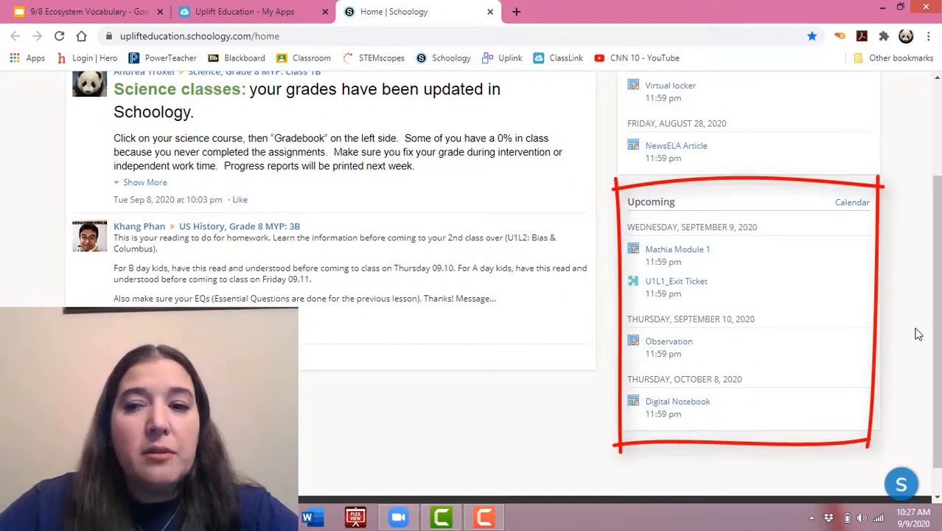
mouse_move(902, 342)
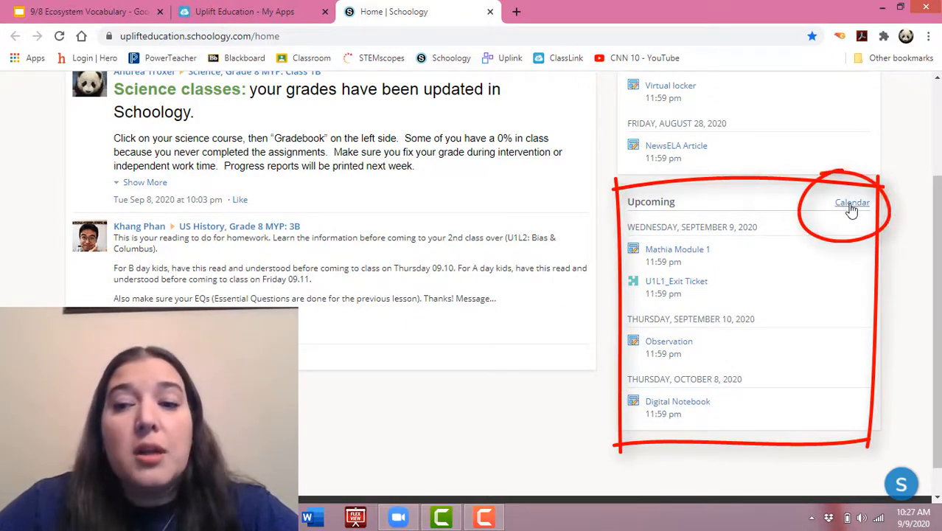
left_click(852, 202)
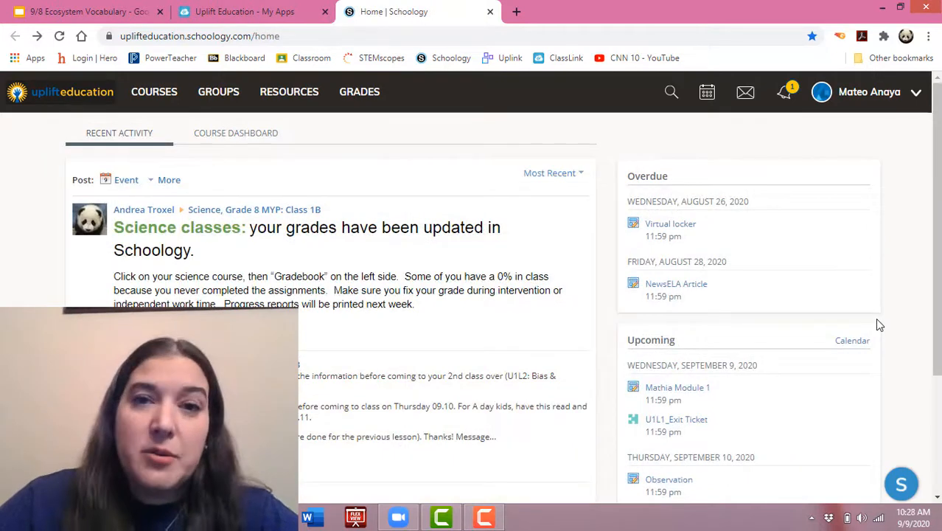
- From Courses, open the Advisory: Troxel Pate Advisory course page
left_click(153, 91)
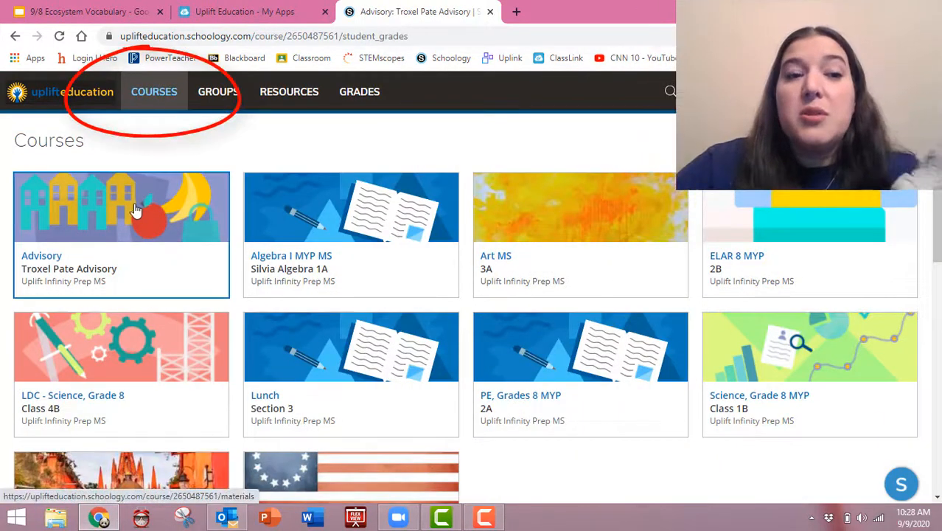
left_click(121, 206)
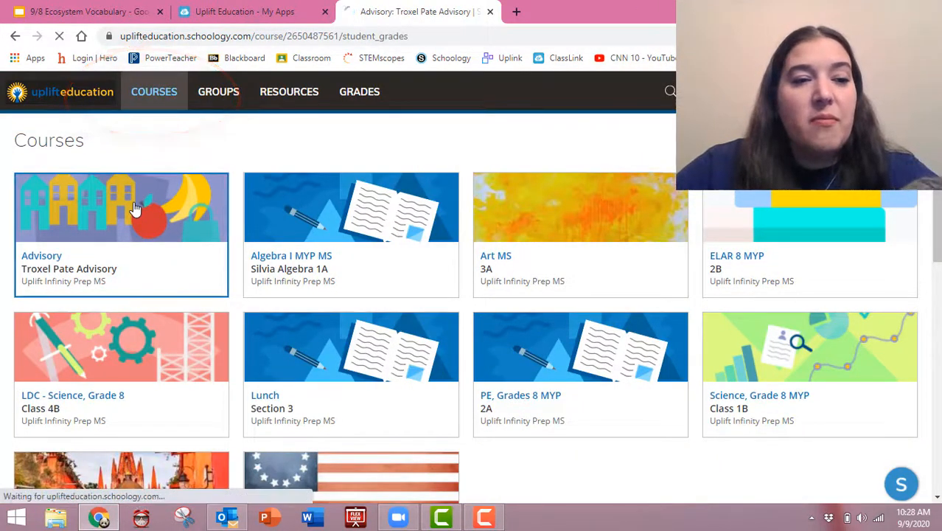
left_click(121, 207)
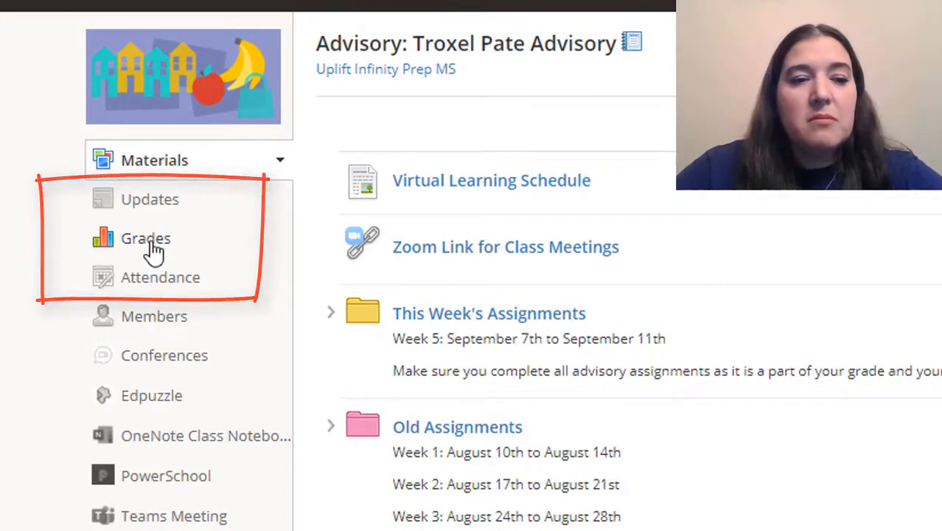
- Show the Advisory gradebook where #20 - CNN10 - Sep 4 is marked Missing
left_click(144, 237)
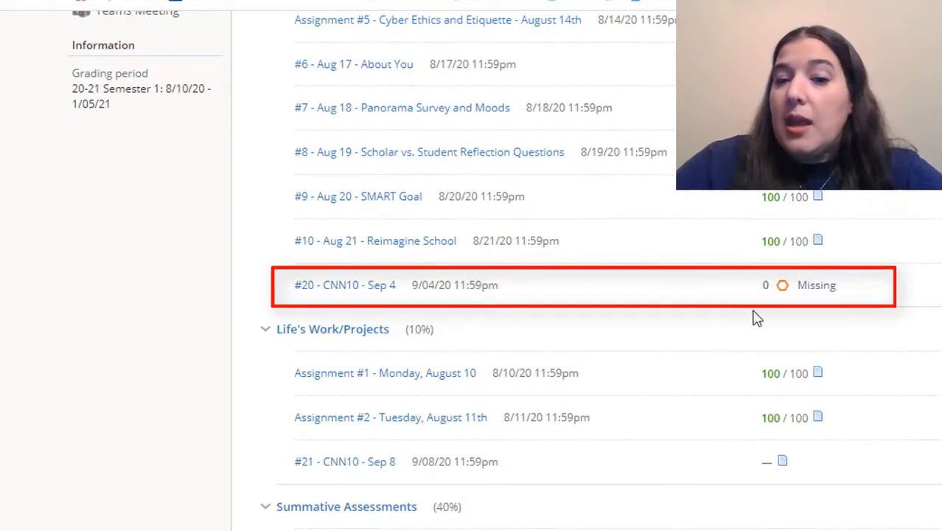
mouse_move(894, 286)
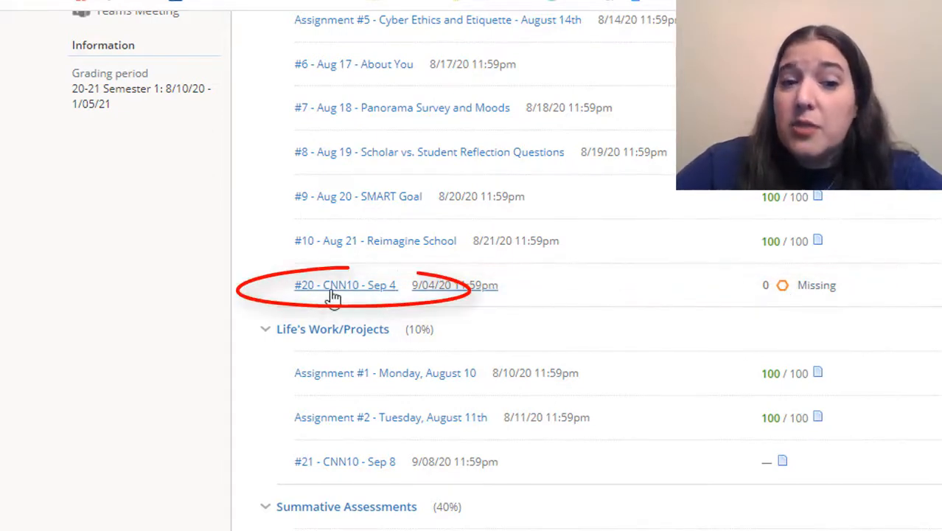
- Review the missing #20 - CNN10 - Sep 4, then open the ungraded #21 - CNN10 - Sep 8 submission
left_click(347, 286)
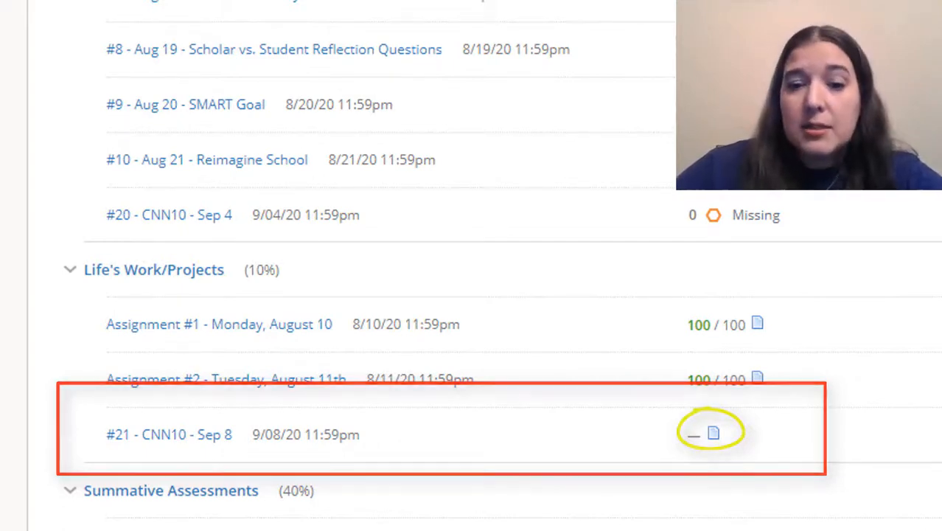
left_click(168, 433)
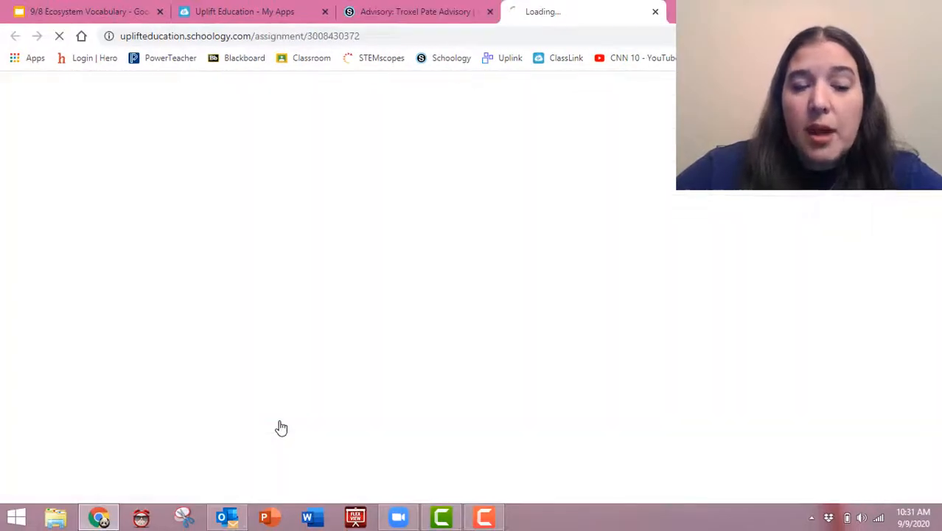